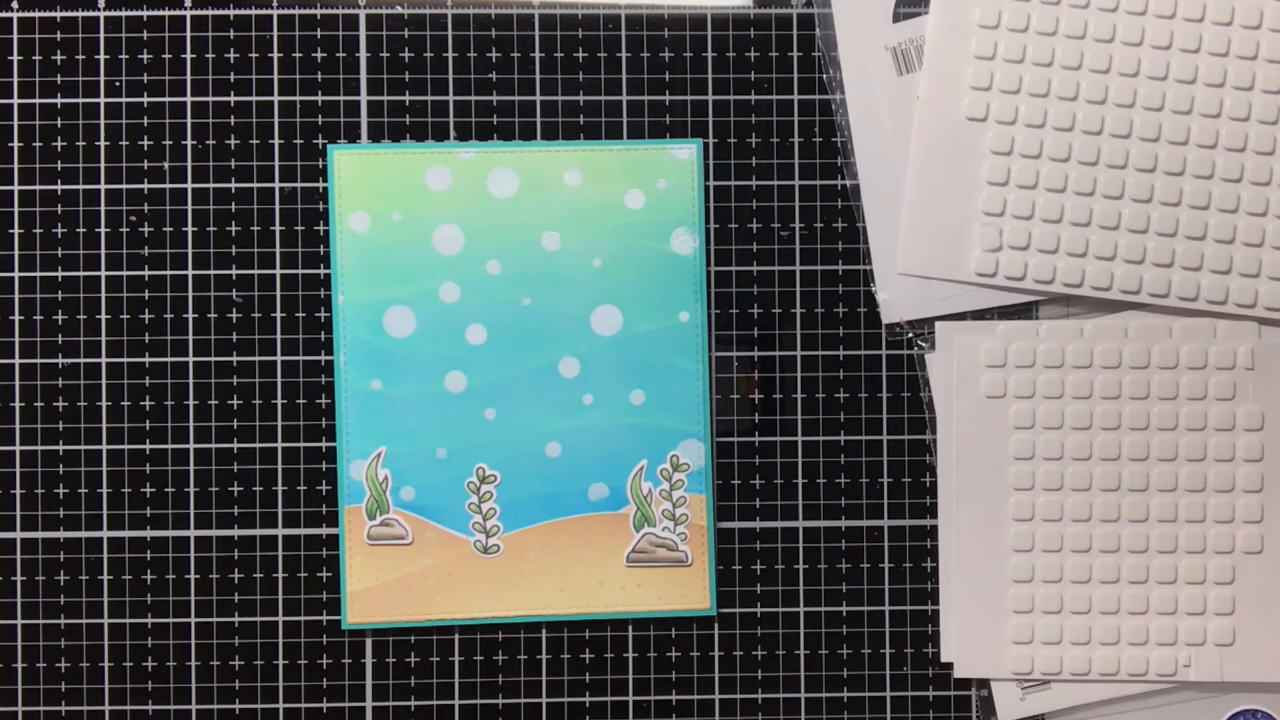
left_click(535, 520)
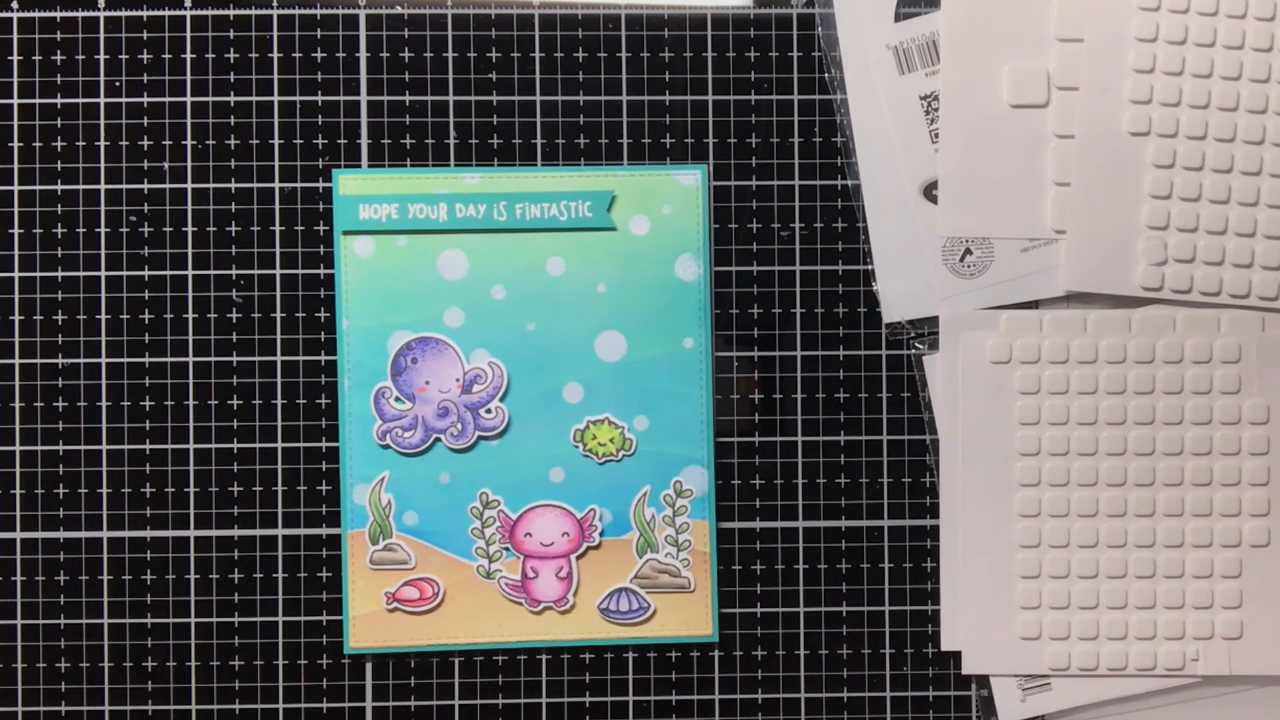
left_click(622, 300)
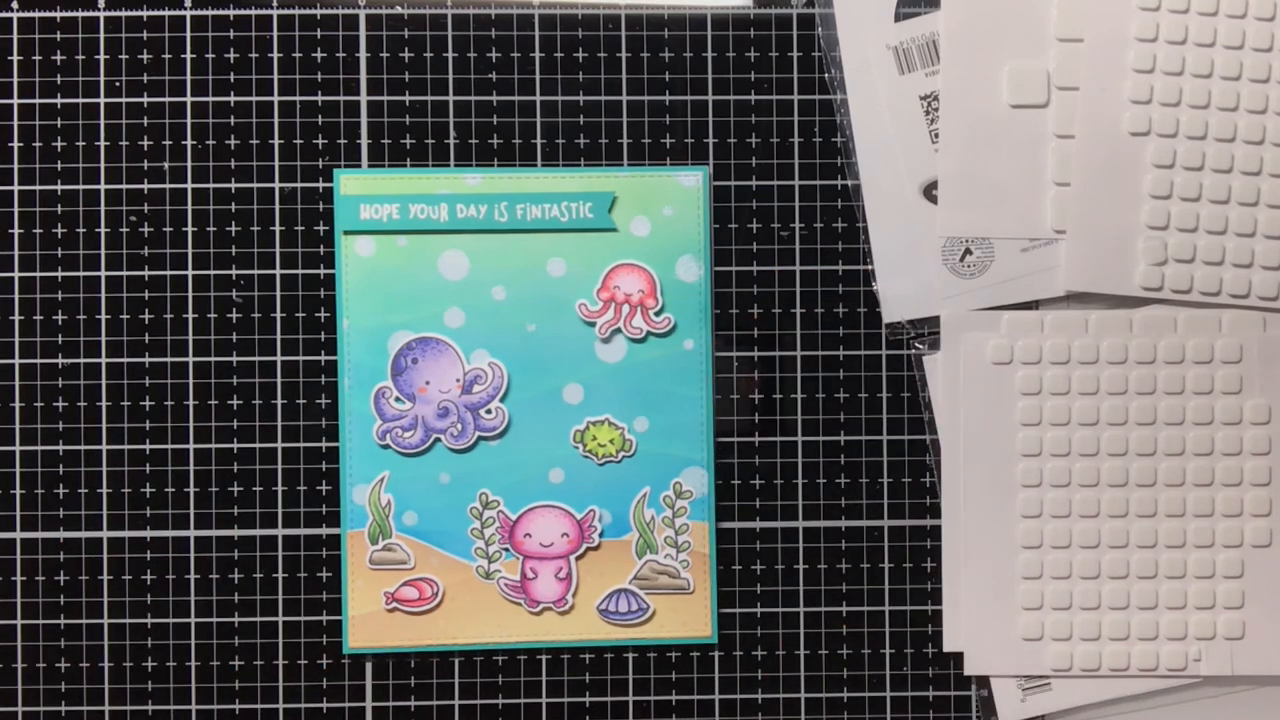